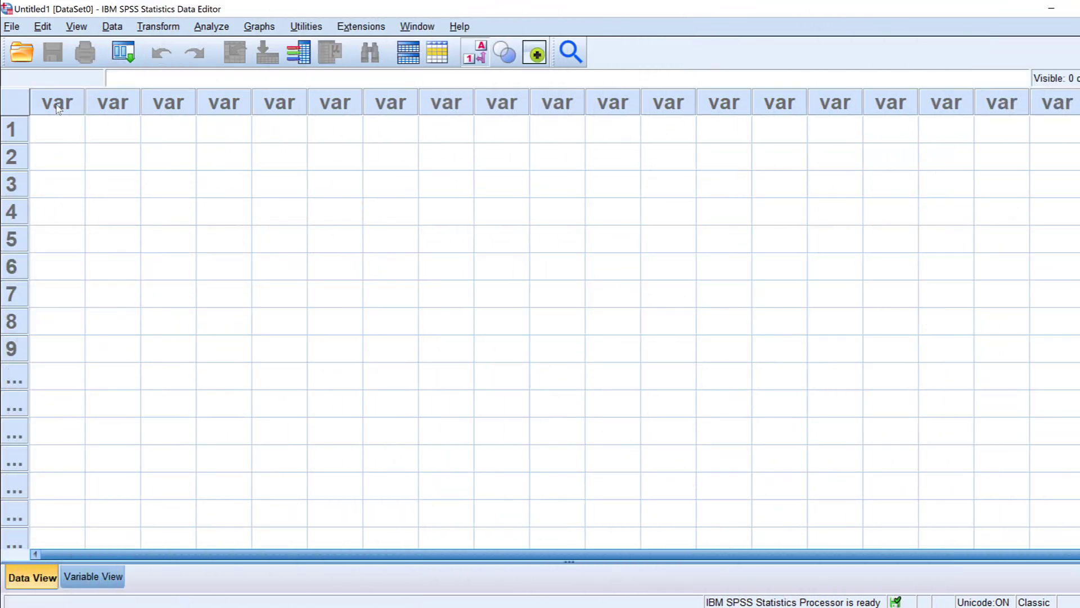
{"action": "mouse_move", "coordinate": [903, 100]}
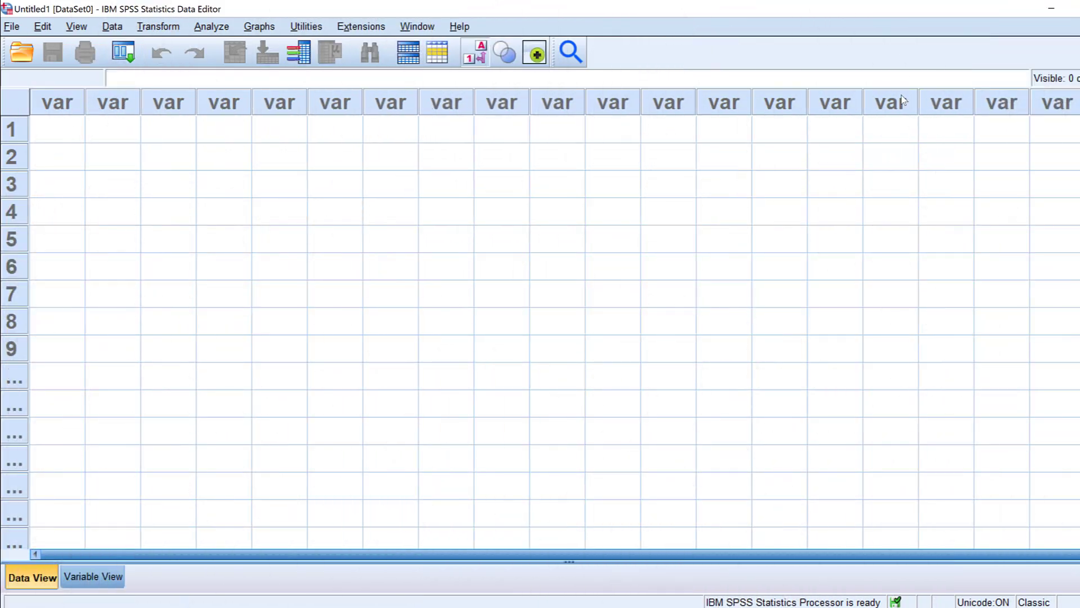
{"action": "mouse_move", "coordinate": [961, 107]}
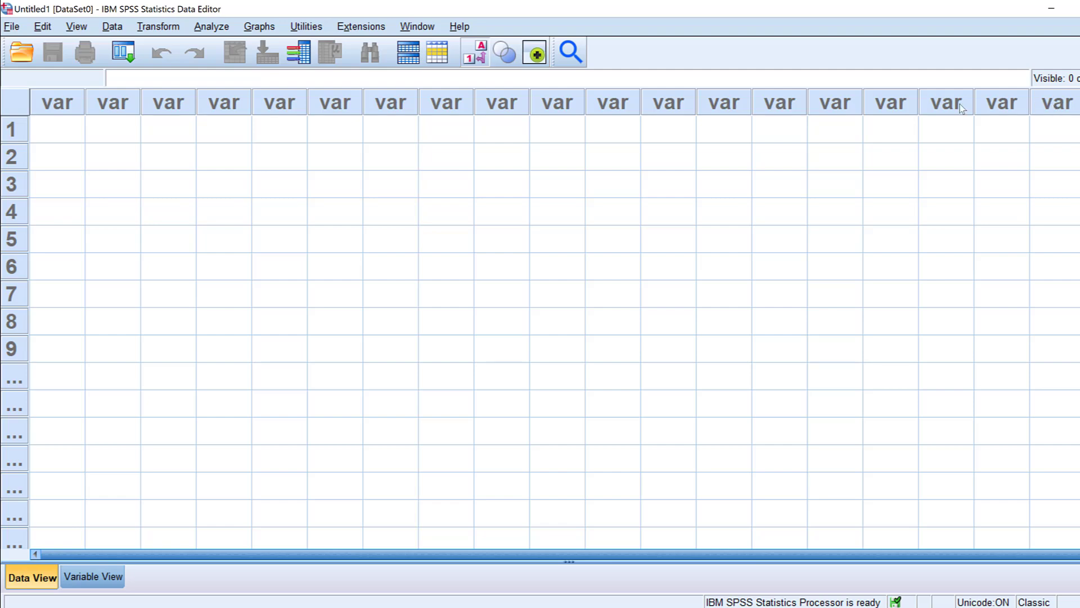
{"action": "mouse_move", "coordinate": [171, 107]}
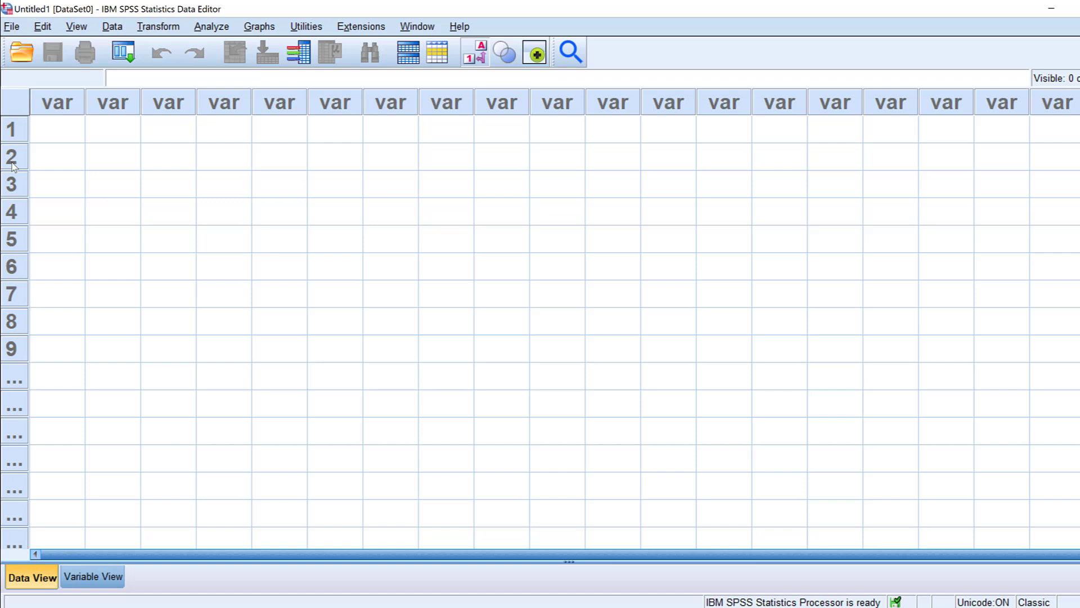
{"action": "mouse_move", "coordinate": [6, 93]}
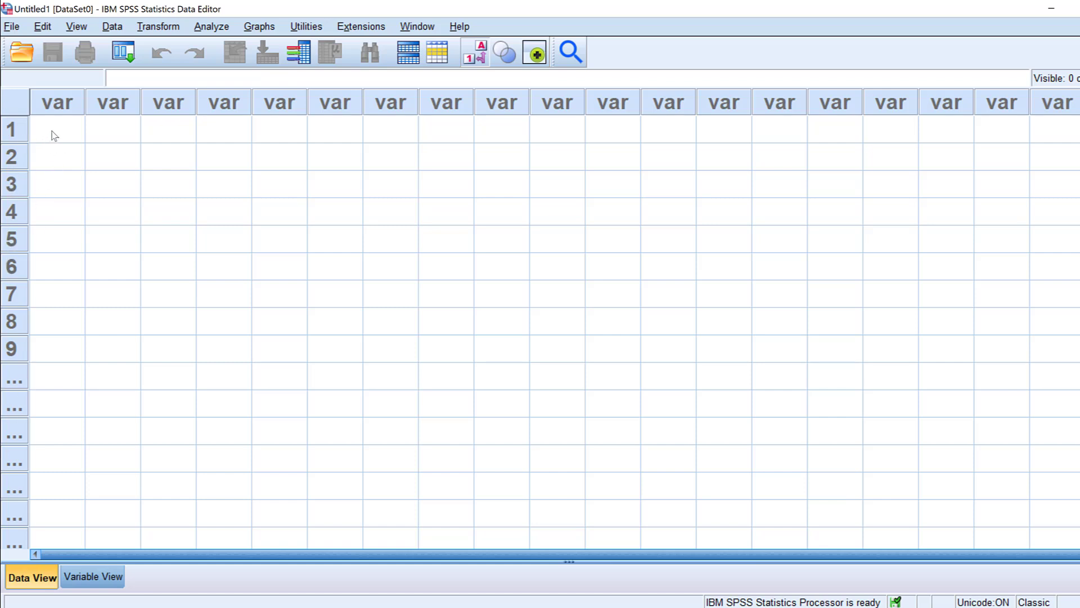
- Enter 2, 1 and 2 down the first column to create VAR00001
{"action": "left_click", "coordinate": [57, 129]}
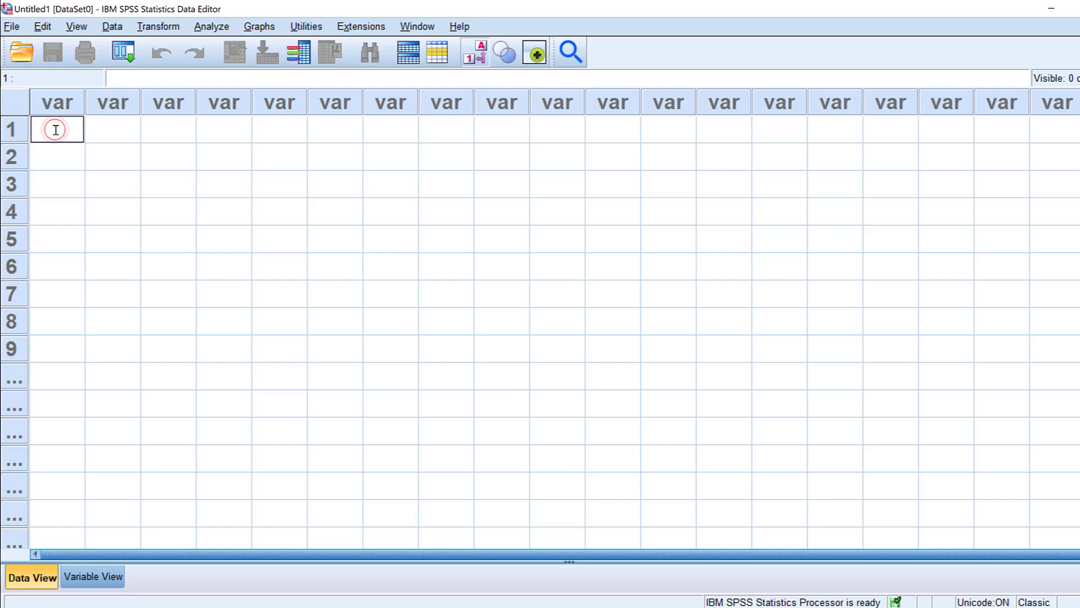
{"action": "type", "text": "2"}
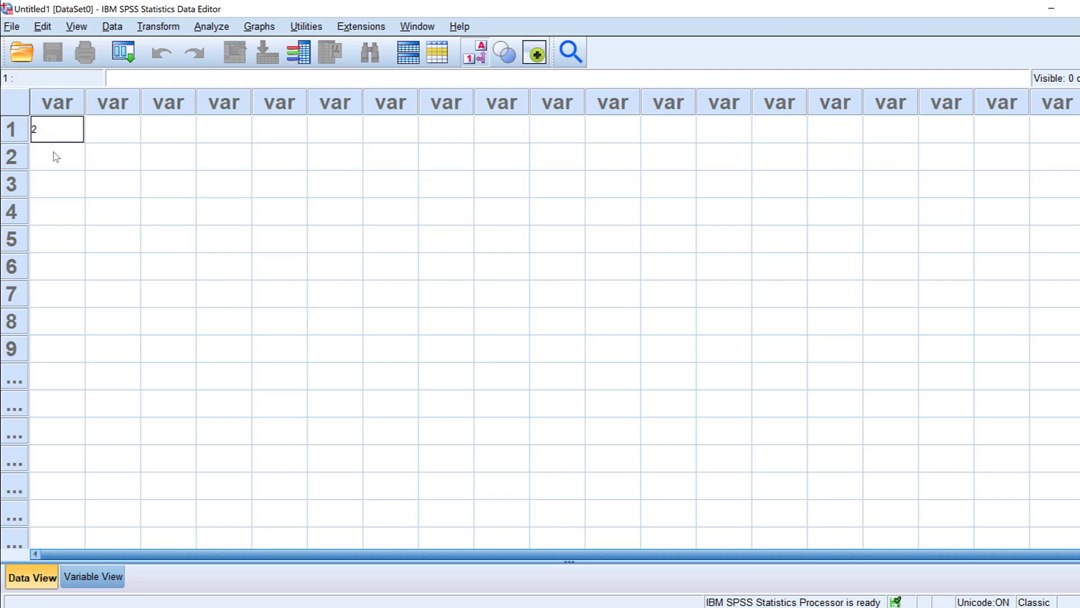
{"action": "key", "text": "Return"}
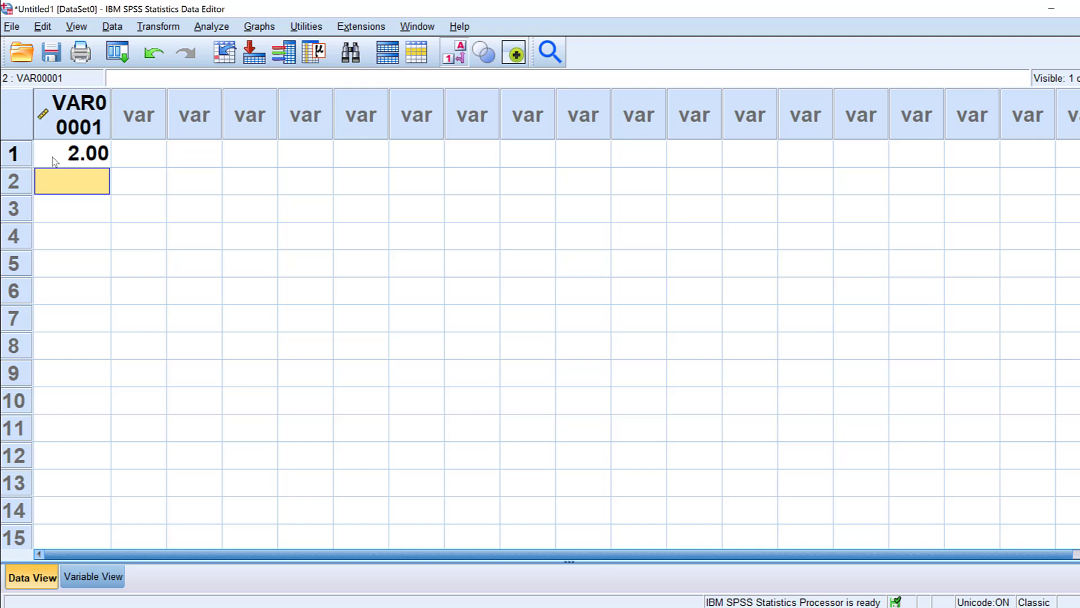
{"action": "type", "text": "1"}
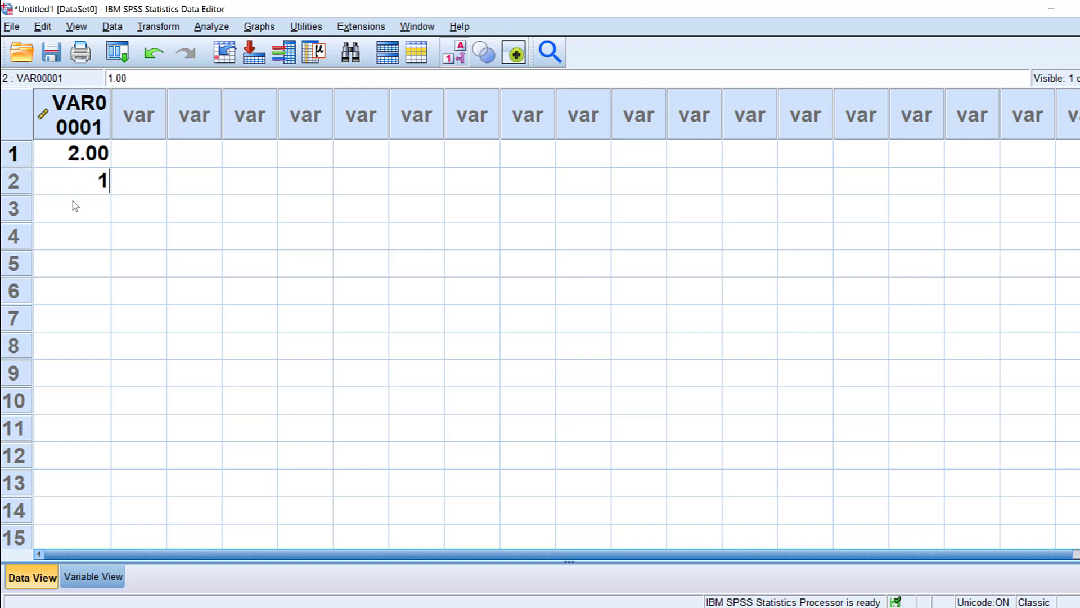
{"action": "key", "text": "Return"}
{"action": "type", "text": "2"}
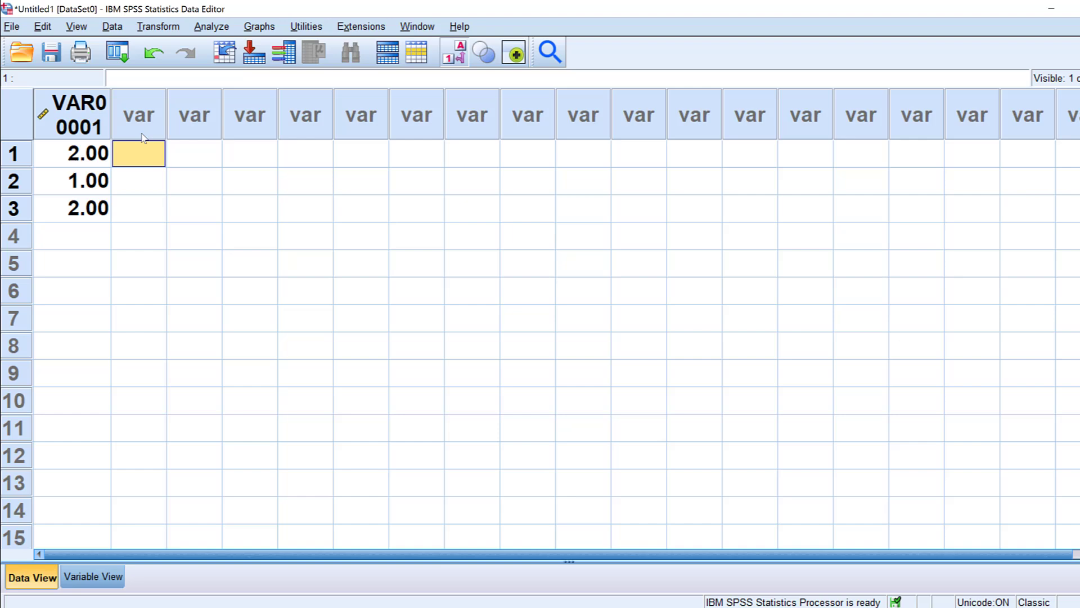
{"action": "mouse_move", "coordinate": [137, 131]}
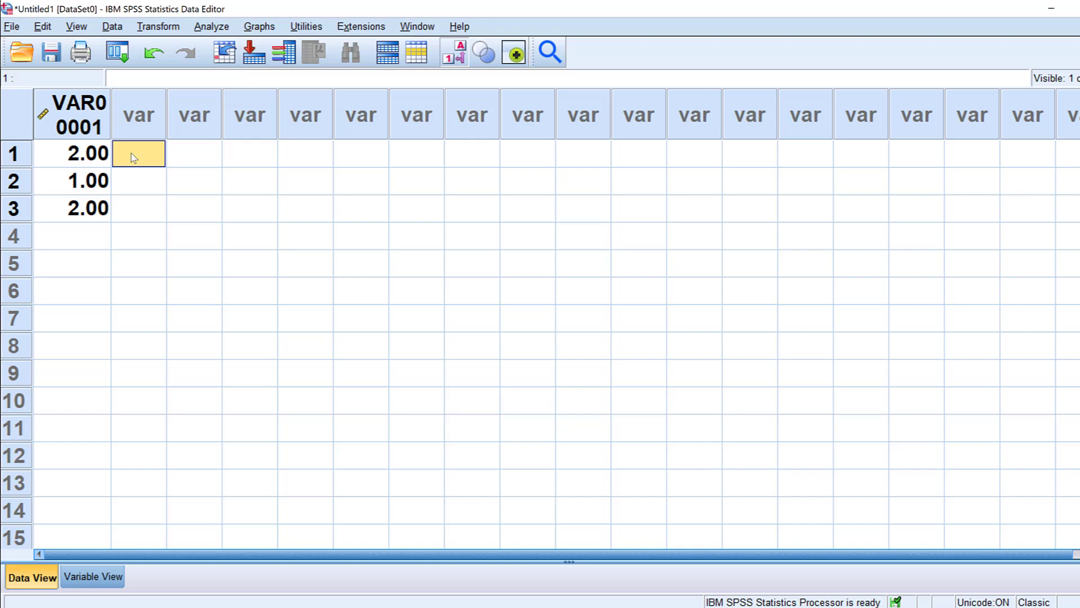
- Enter 1, 0 and 1 in the second column to create VAR00002, then select VAR00001
{"action": "type", "text": "1.0"}
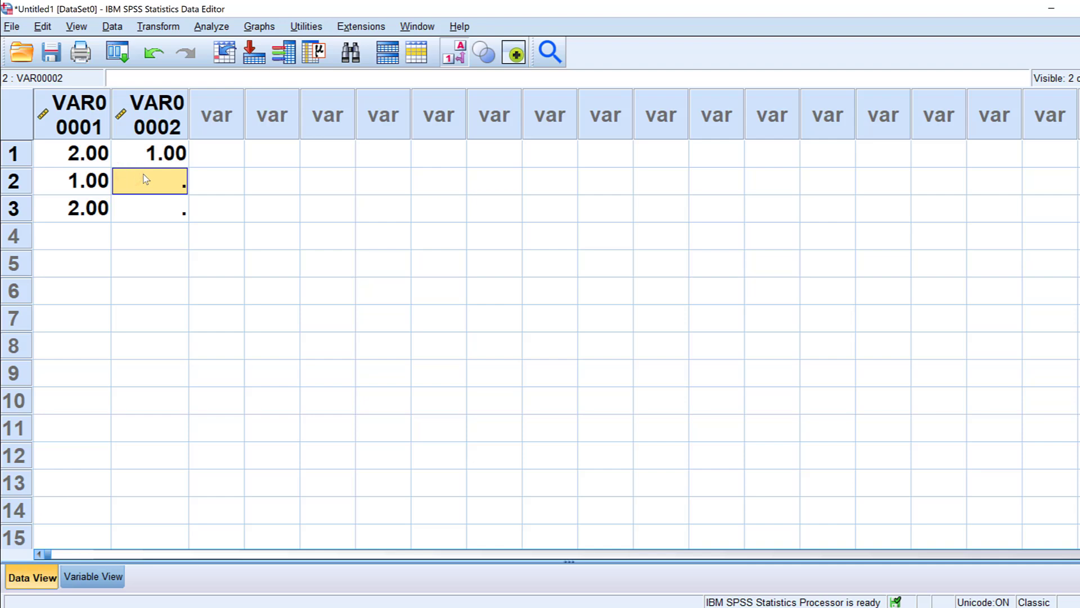
{"action": "type", "text": "0"}
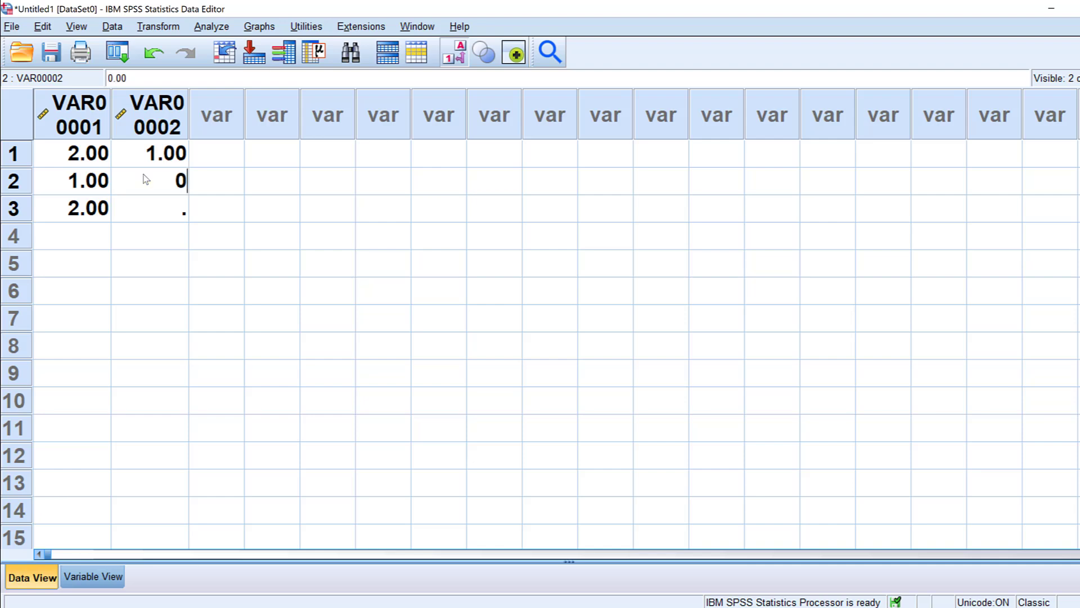
{"action": "left_click", "coordinate": [150, 208]}
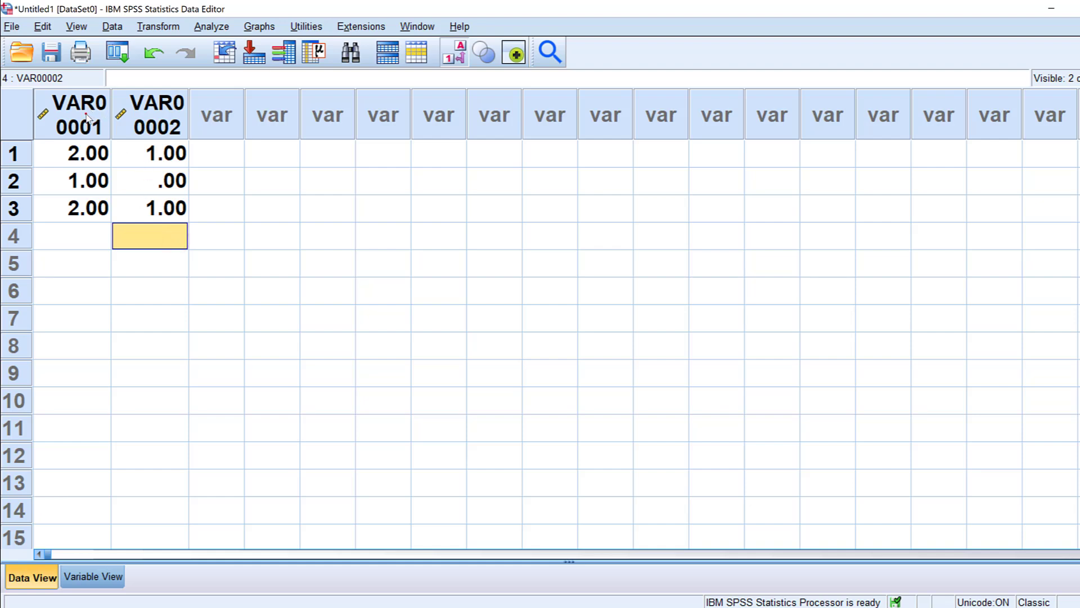
{"action": "left_click", "coordinate": [72, 114]}
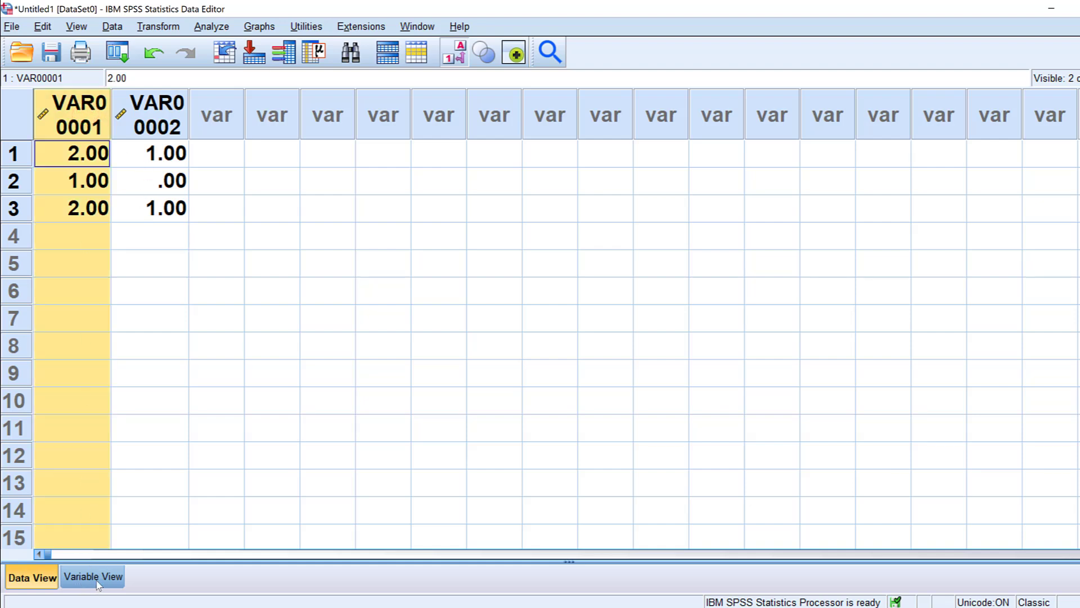
- In Variable View, give VAR00001 the value labels 1 = No and 2 = Yes
{"action": "left_click", "coordinate": [93, 576]}
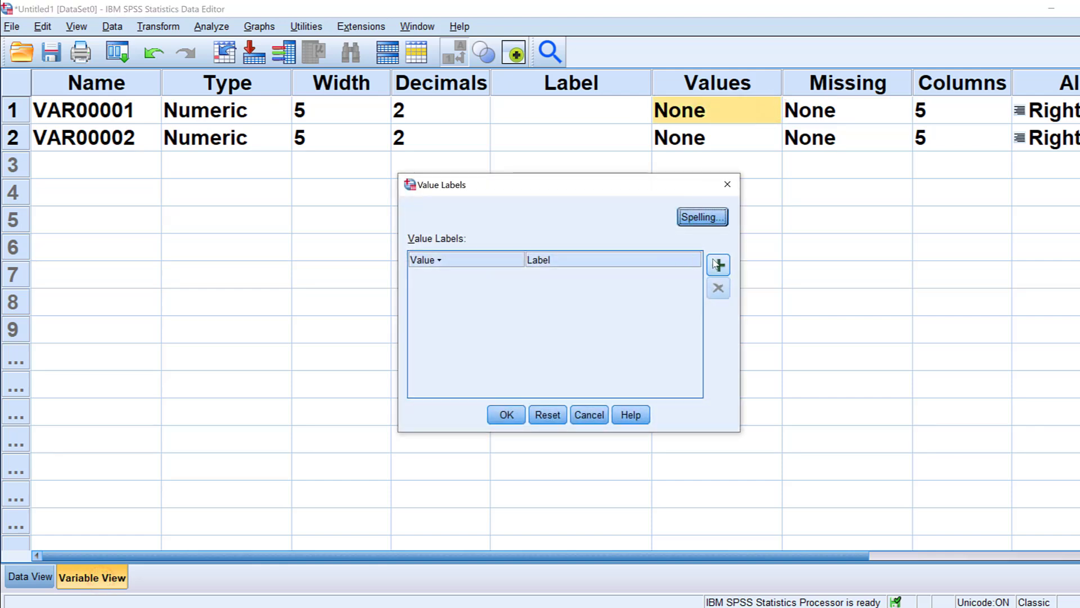
{"action": "type", "text": "1.00"}
{"action": "type", "text": "N"}
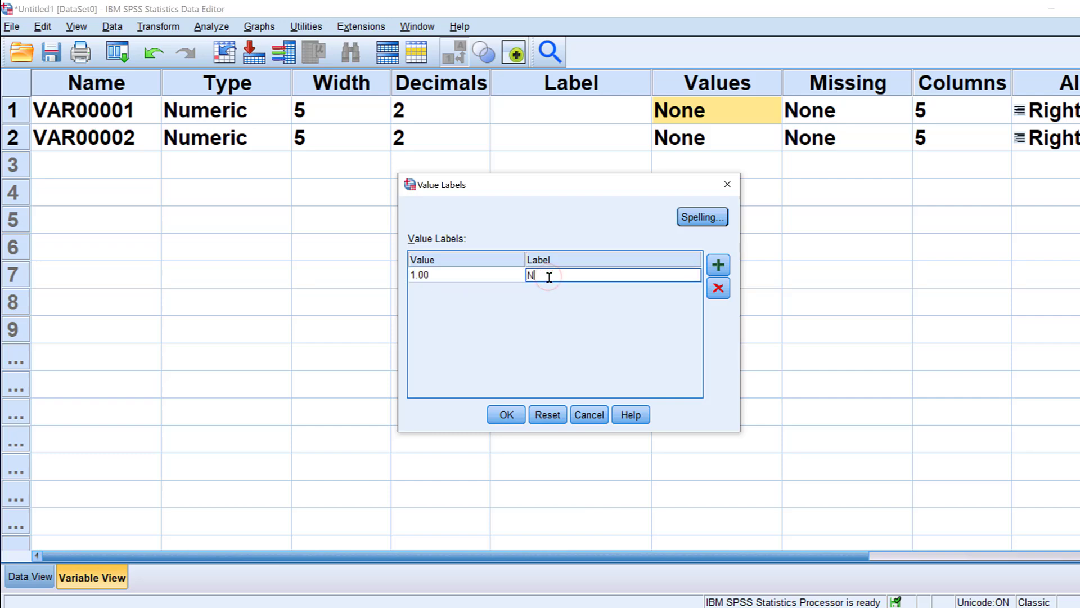
{"action": "left_click", "coordinate": [718, 265]}
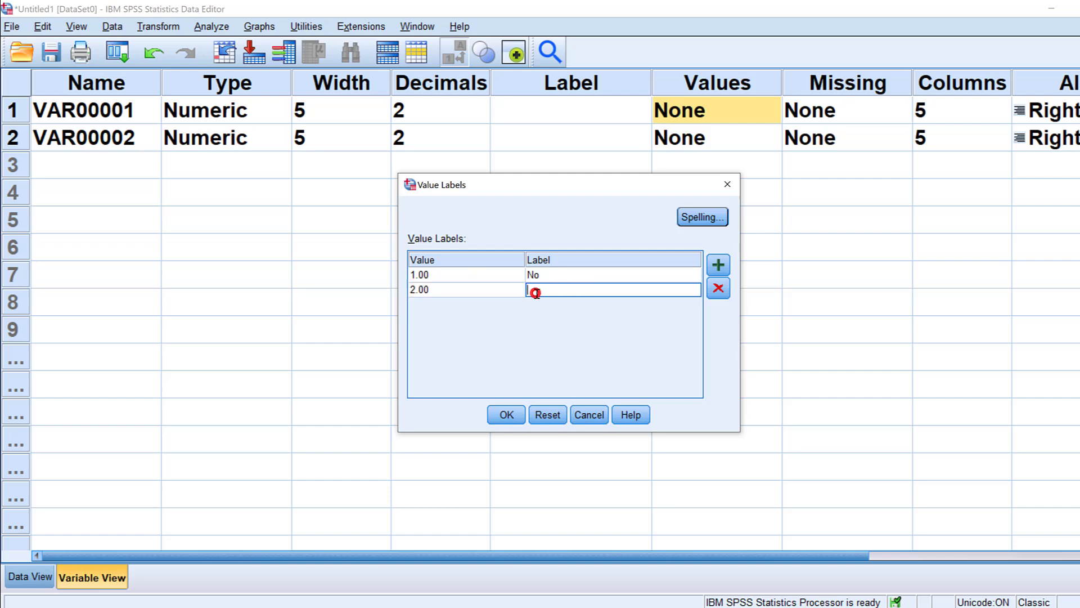
{"action": "type", "text": "Yes"}
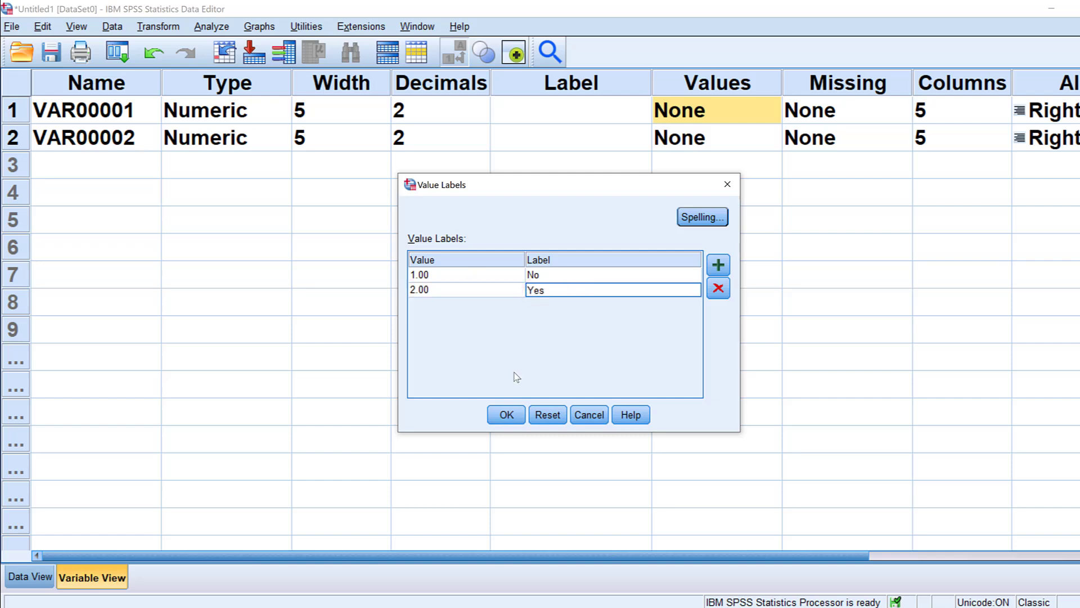
{"action": "left_click", "coordinate": [505, 414]}
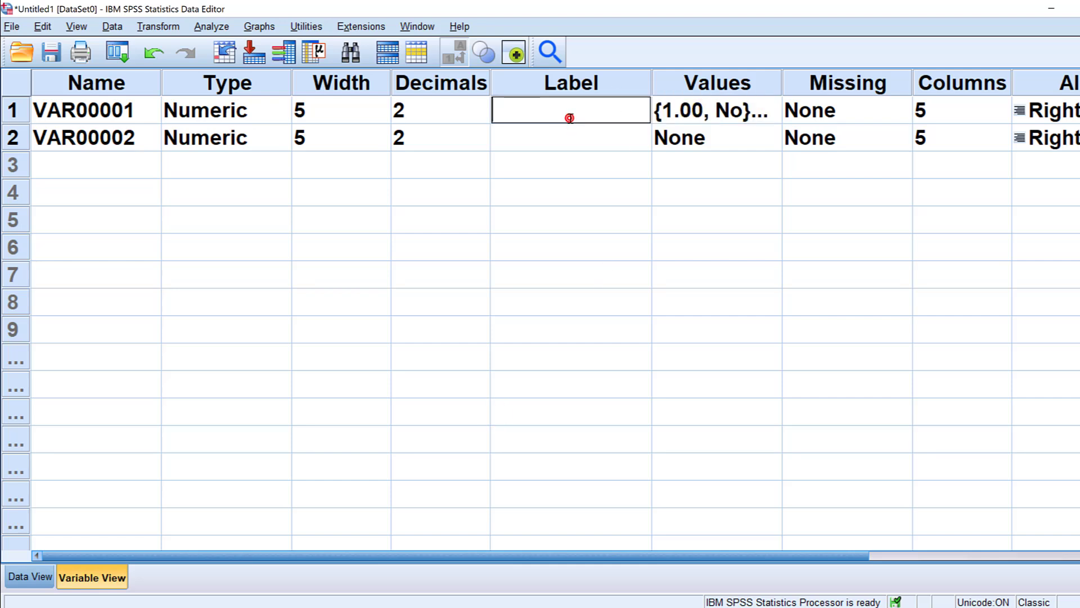
- Give VAR00001 and VAR00002 the descriptive labels Item1 and Item2
{"action": "type", "text": "Item1"}
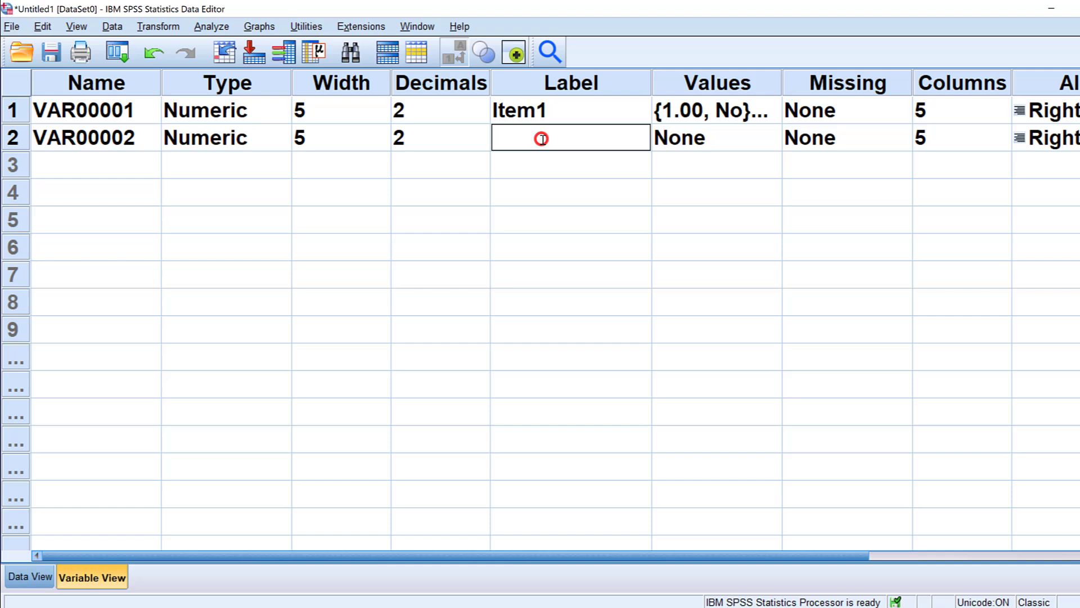
{"action": "type", "text": "Item2"}
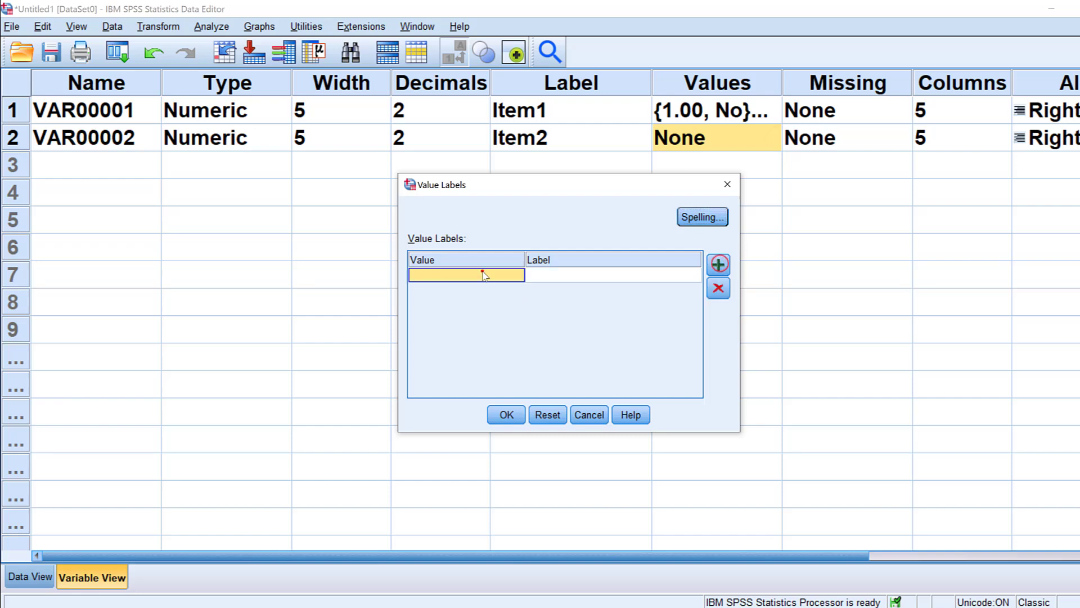
- Give Item2 the value labels 0 = No and 1 = Yes, then go to the Analyze menu
{"action": "type", "text": "0"}
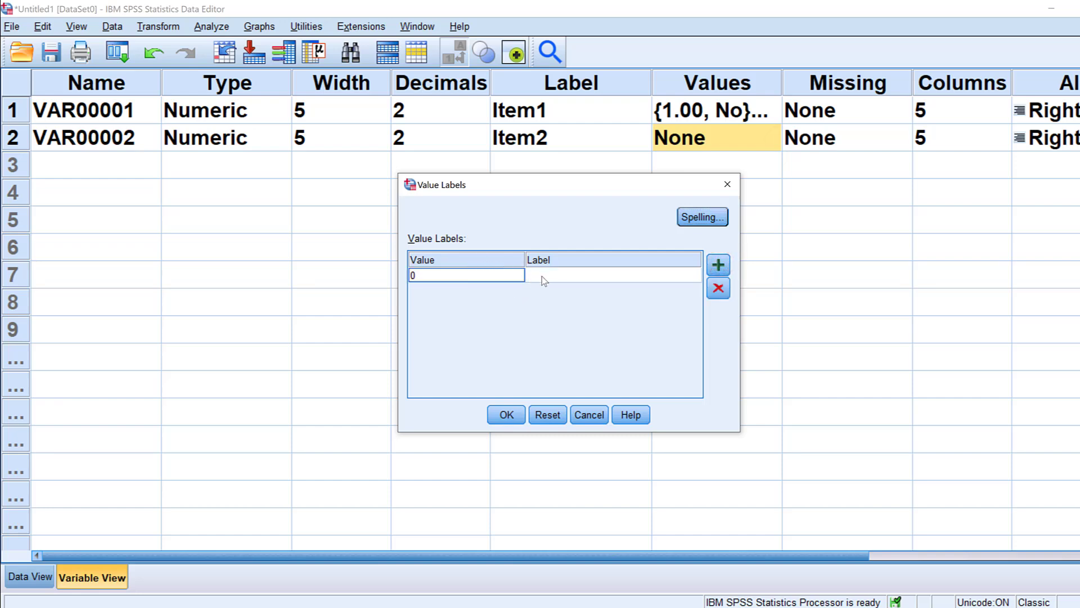
{"action": "type", "text": "No"}
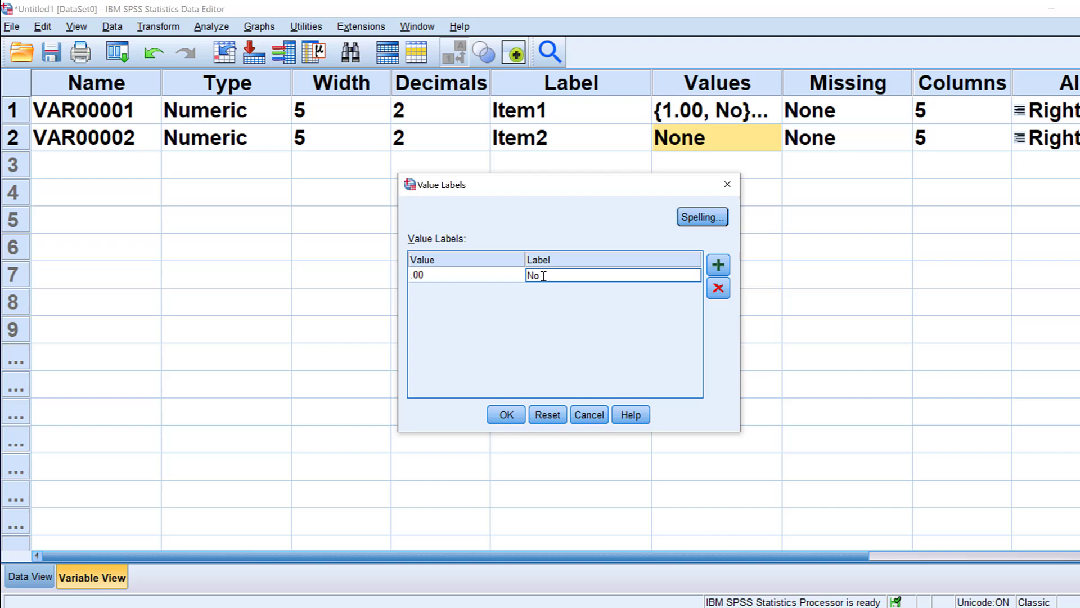
{"action": "left_click", "coordinate": [717, 265]}
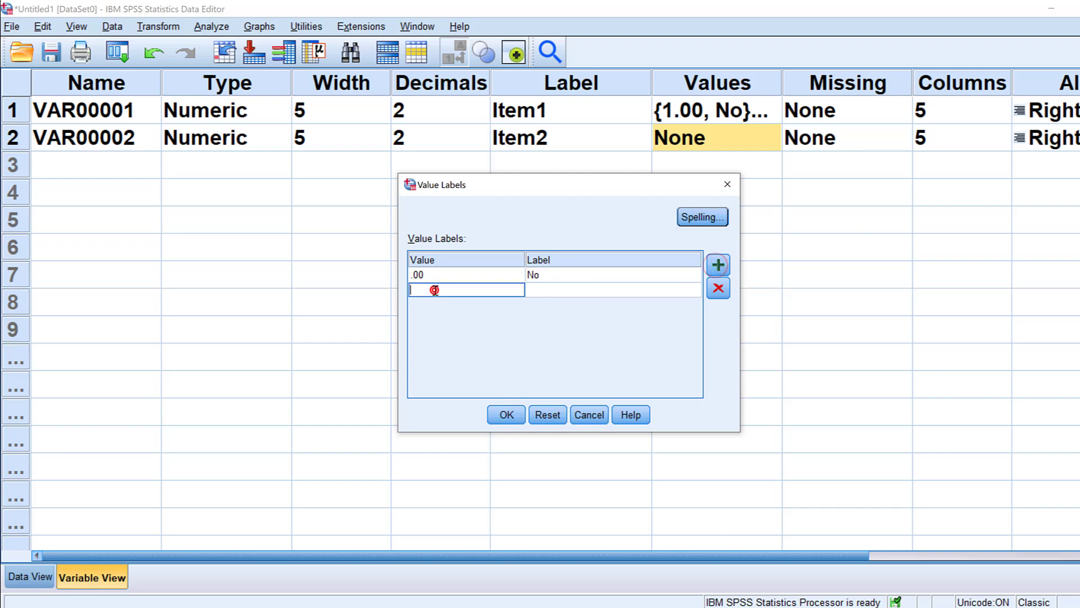
{"action": "type", "text": "1"}
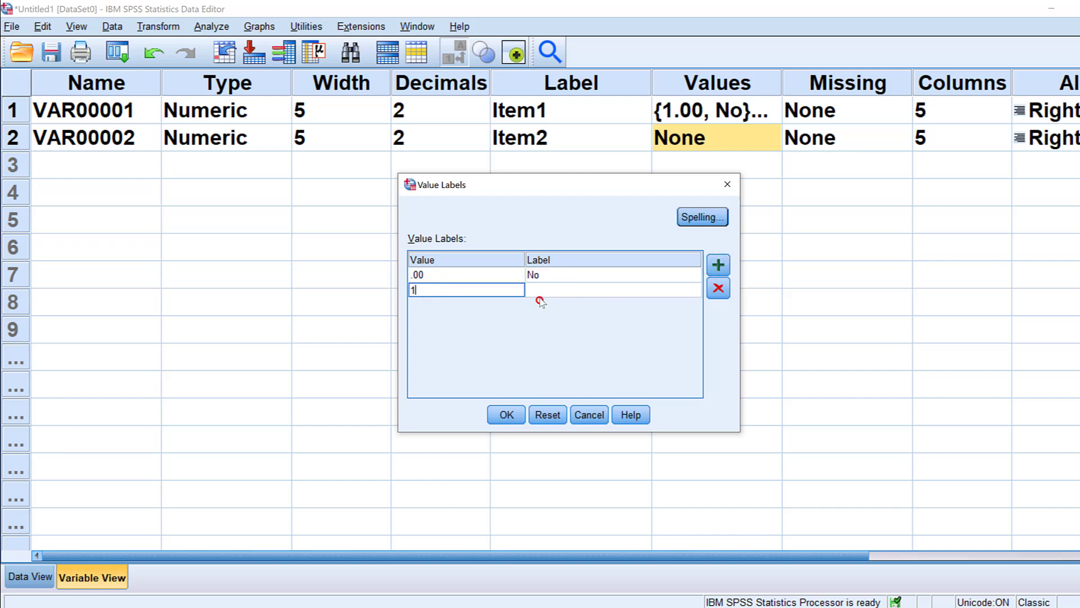
{"action": "type", "text": "Yes"}
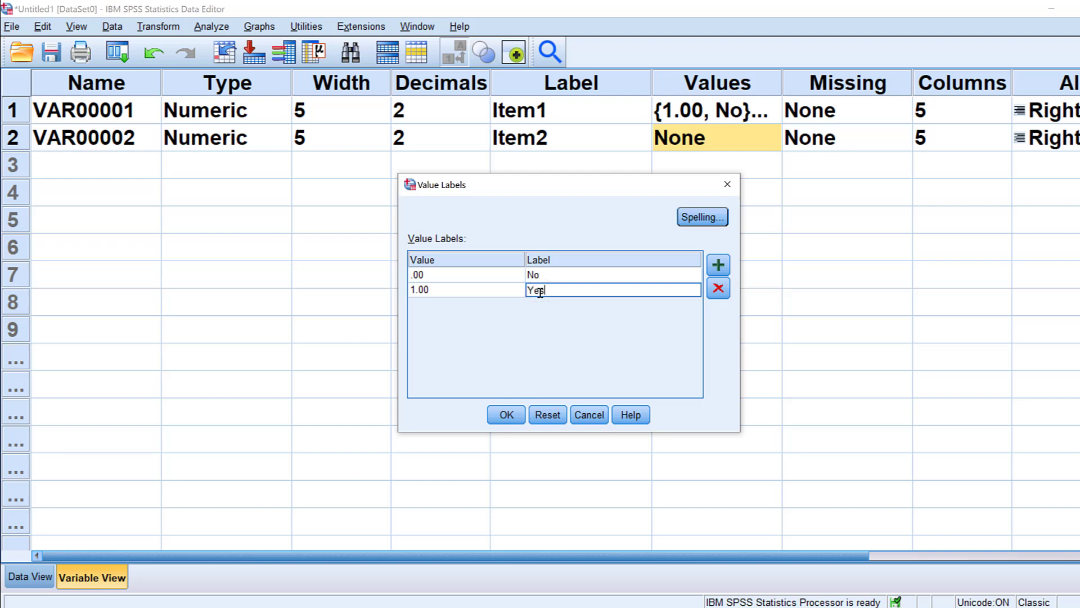
{"action": "left_click", "coordinate": [506, 414]}
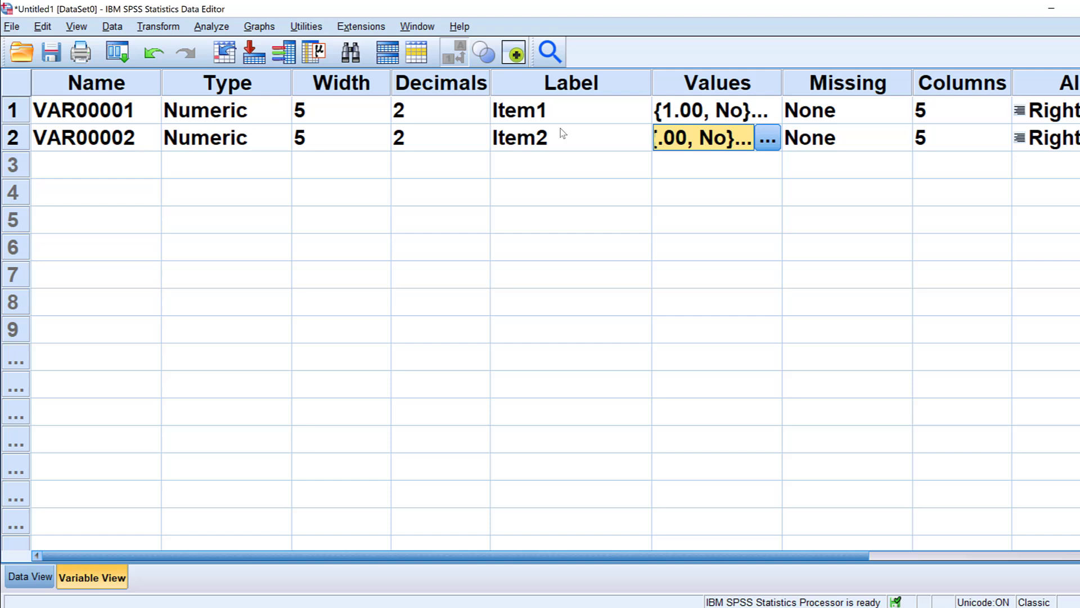
{"action": "mouse_move", "coordinate": [729, 108]}
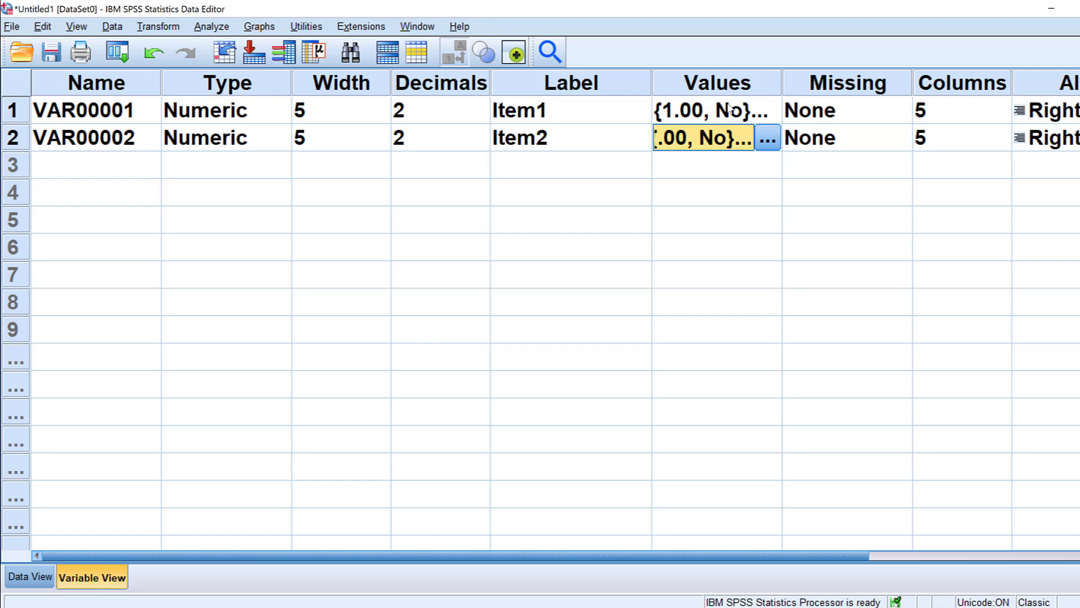
{"action": "mouse_move", "coordinate": [723, 118]}
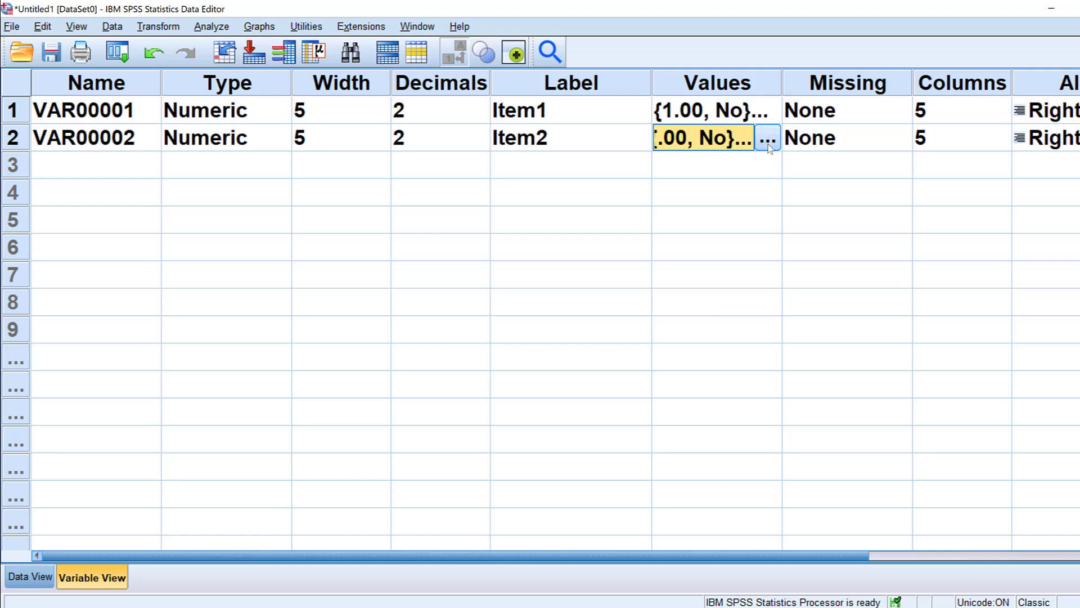
{"action": "mouse_move", "coordinate": [692, 149]}
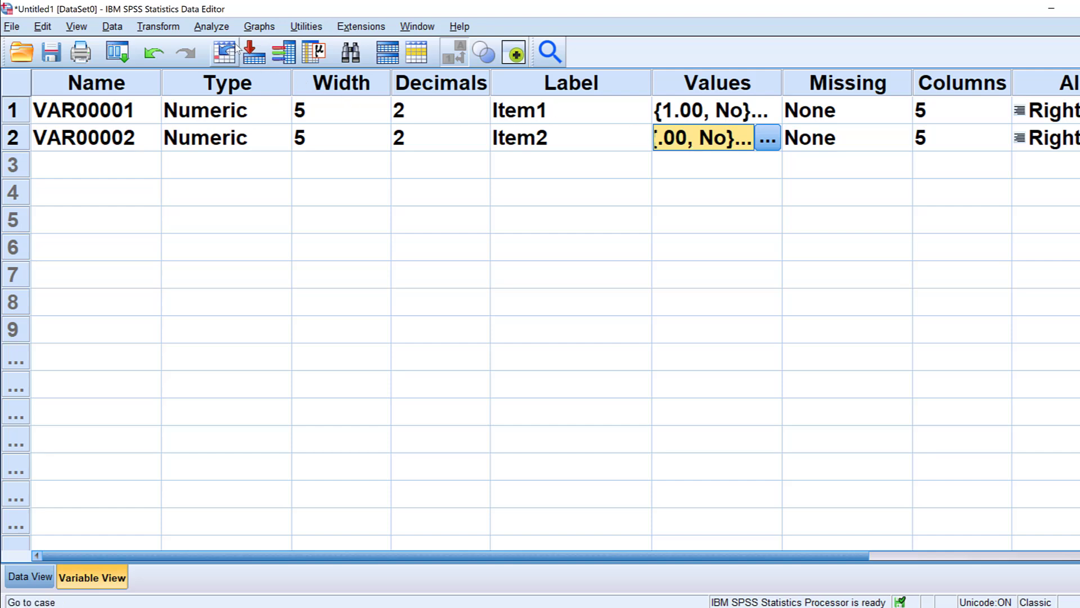
{"action": "left_click", "coordinate": [212, 26]}
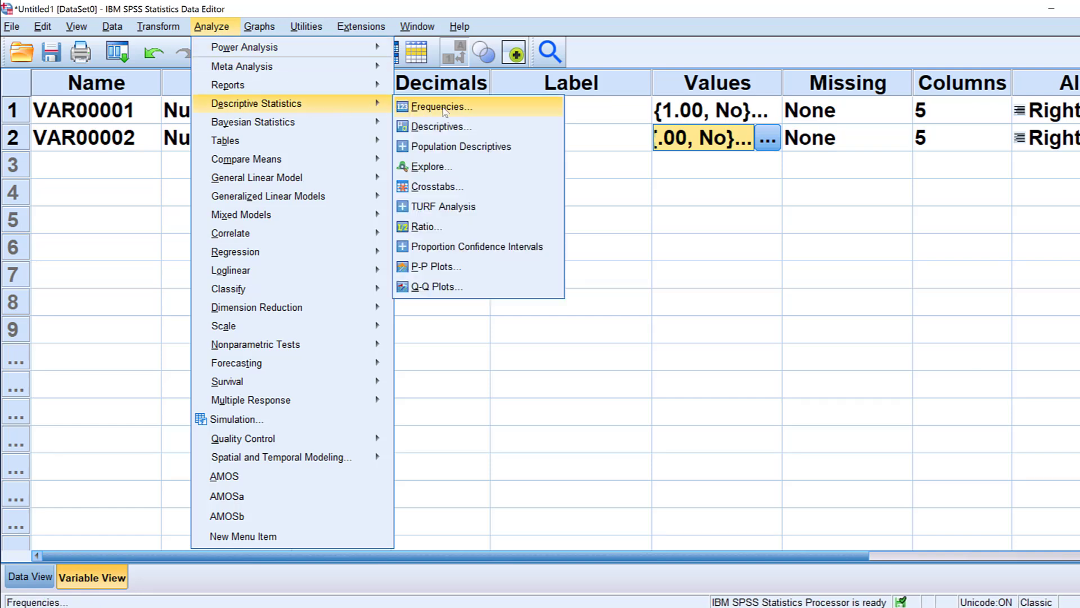
- Set up Frequencies for Item1 and Item2 with Mean and Std. deviation statistics
{"action": "left_click", "coordinate": [441, 106]}
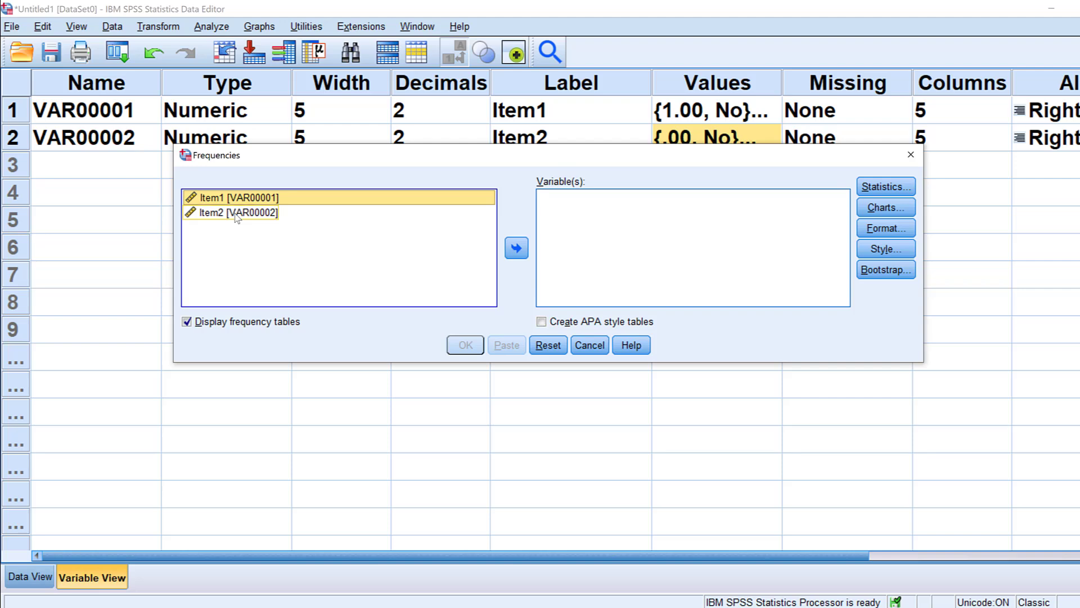
{"action": "left_click", "coordinate": [516, 247]}
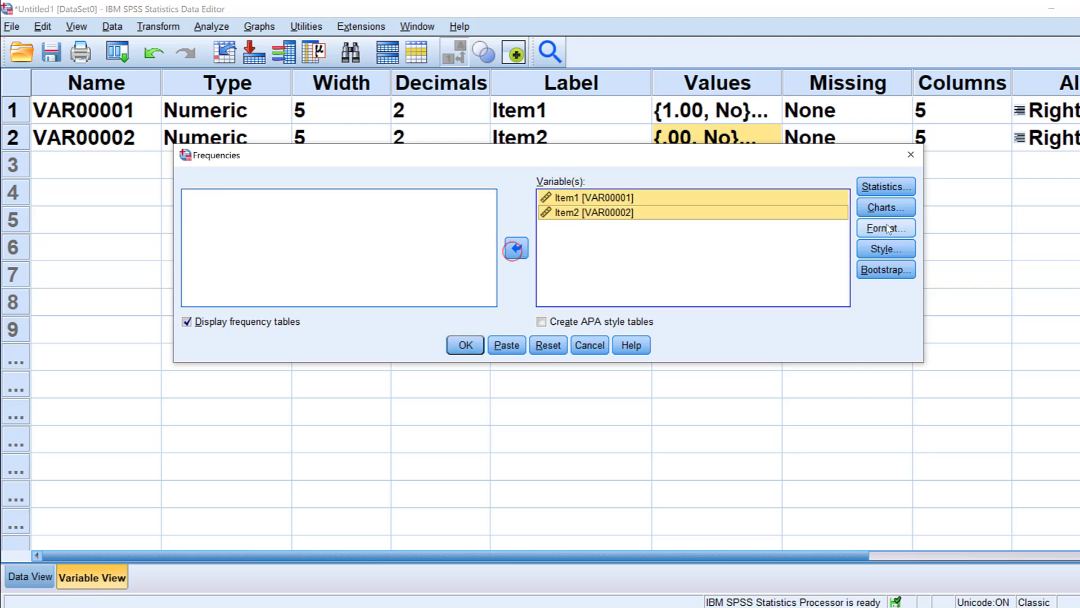
{"action": "left_click", "coordinate": [885, 186]}
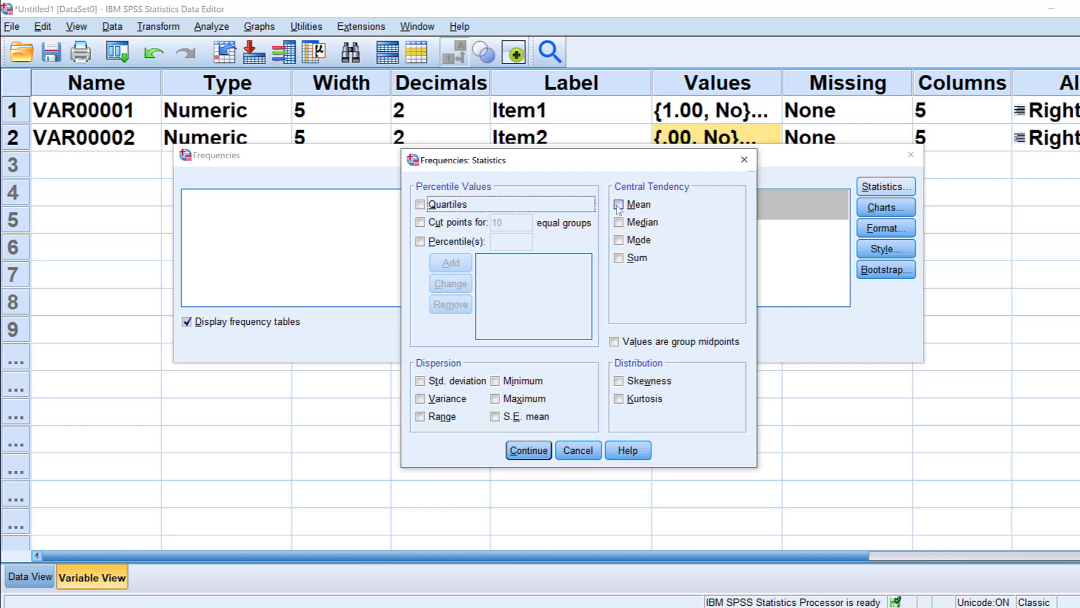
{"action": "left_click", "coordinate": [618, 204]}
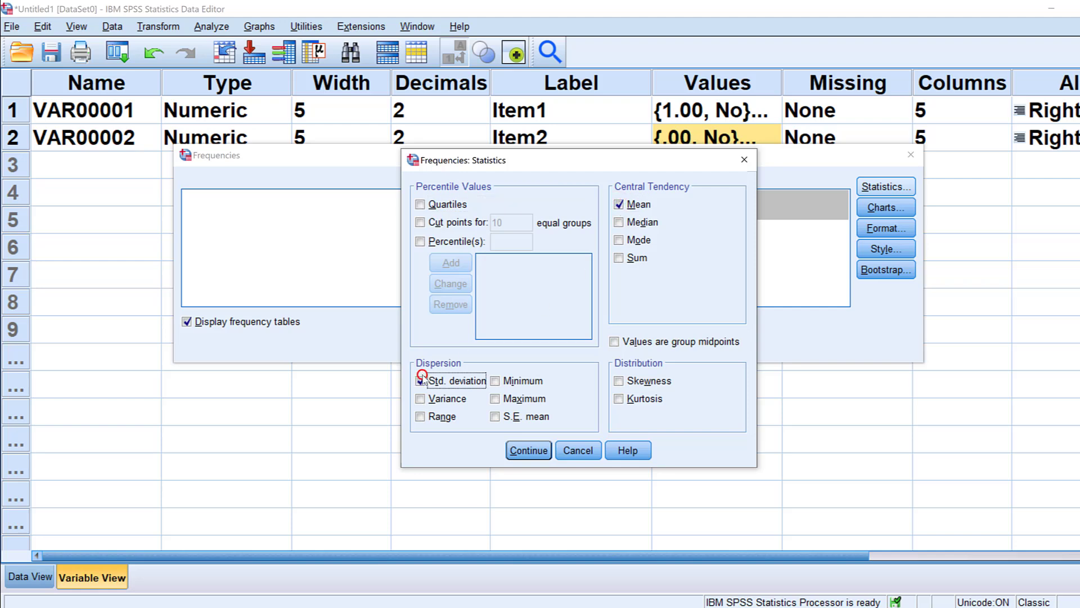
{"action": "left_click", "coordinate": [528, 450]}
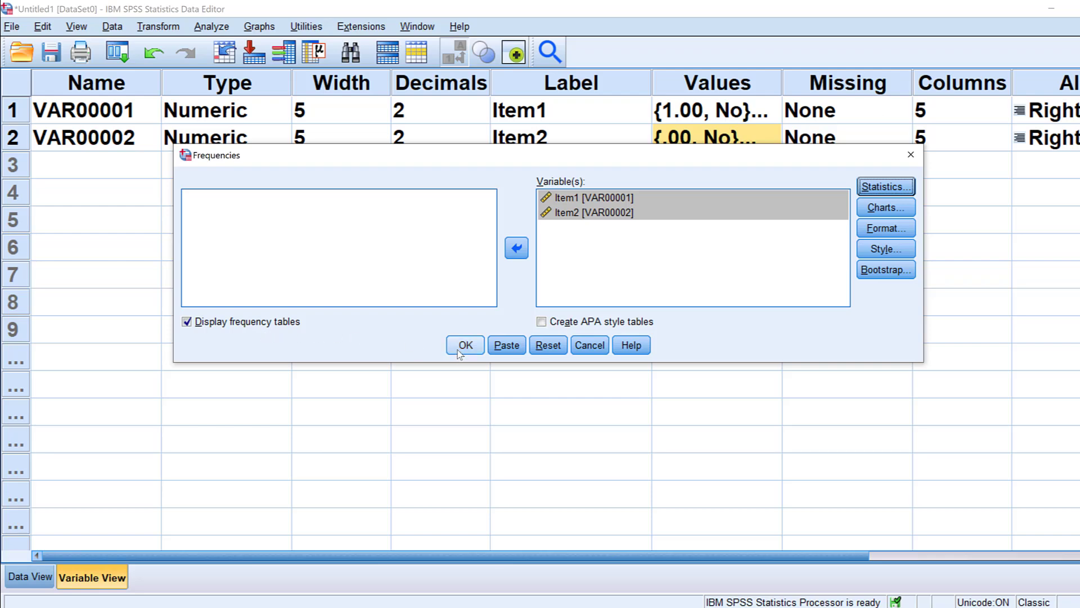
- Run the Frequencies analysis to produce the means, standard deviations and No/Yes tables
{"action": "left_click", "coordinate": [465, 345]}
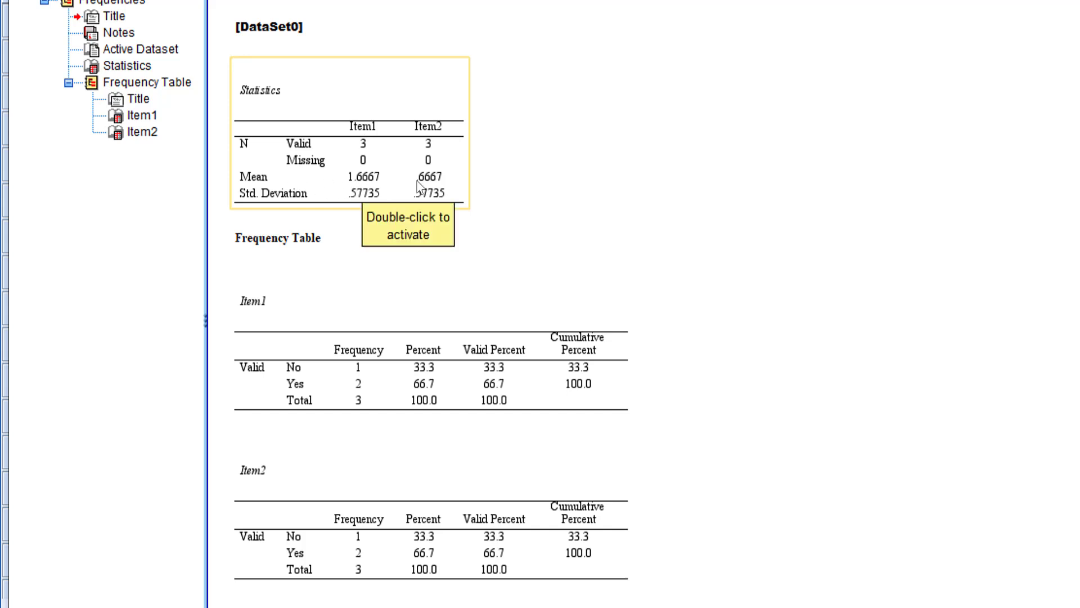
{"action": "mouse_move", "coordinate": [440, 180]}
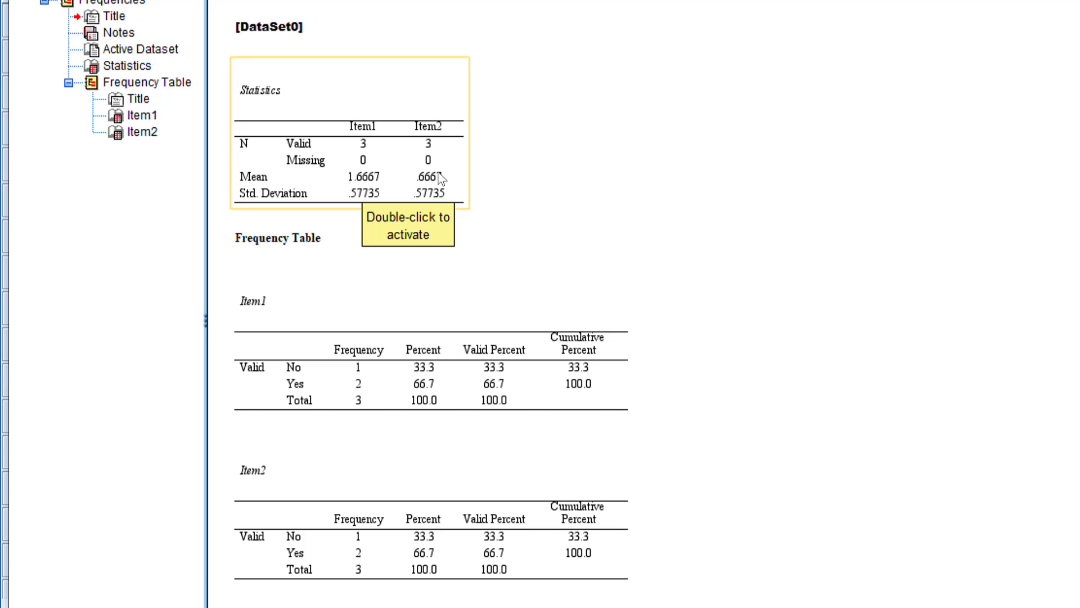
{"action": "mouse_move", "coordinate": [425, 187]}
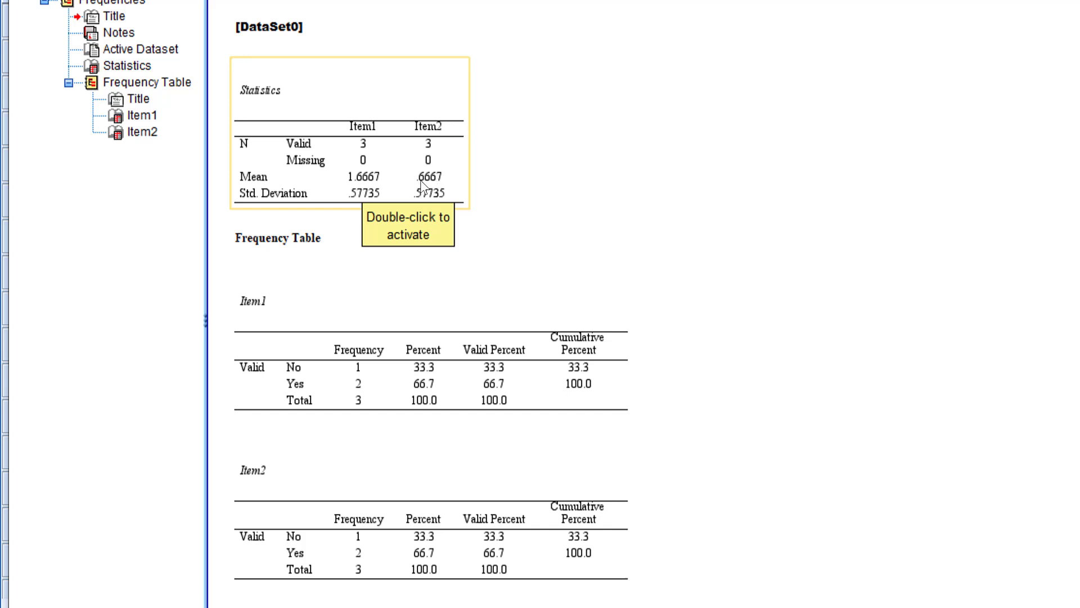
{"action": "mouse_move", "coordinate": [358, 193]}
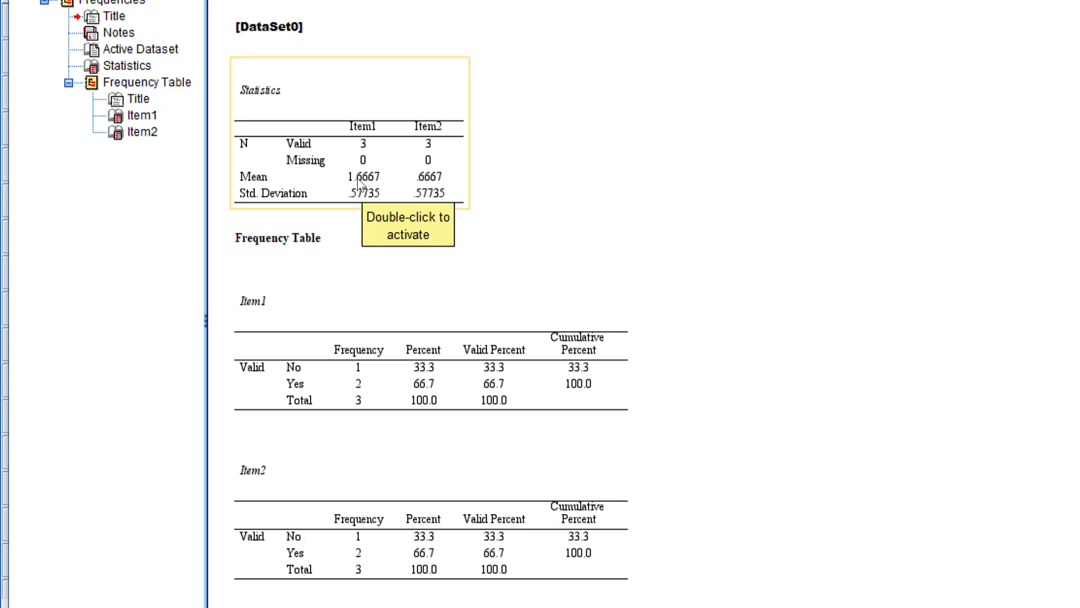
{"action": "mouse_move", "coordinate": [367, 180]}
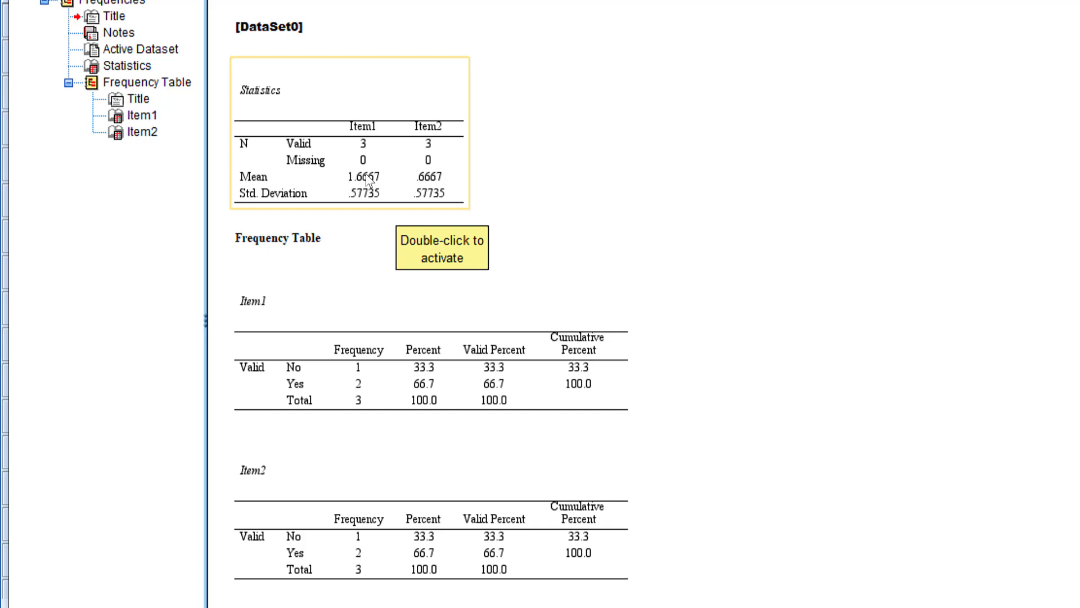
{"action": "mouse_move", "coordinate": [421, 187]}
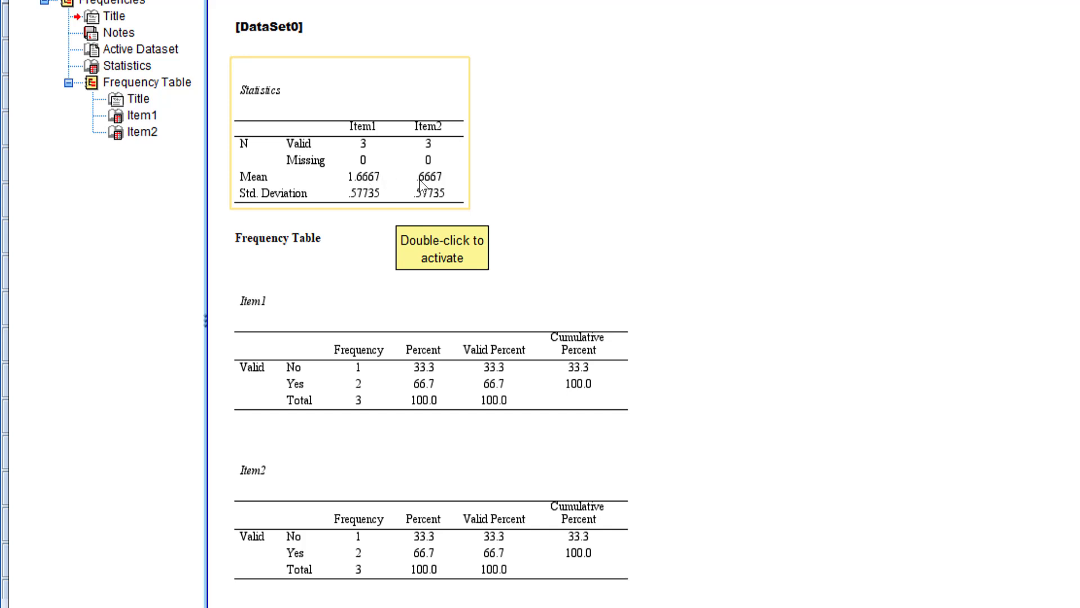
{"action": "mouse_move", "coordinate": [415, 184]}
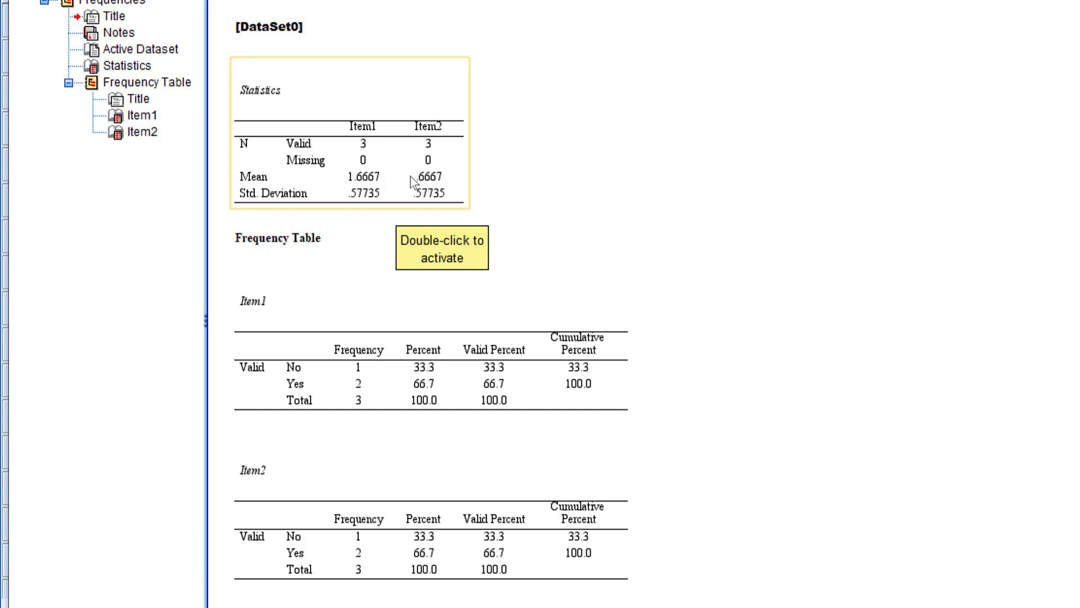
{"action": "mouse_move", "coordinate": [428, 201]}
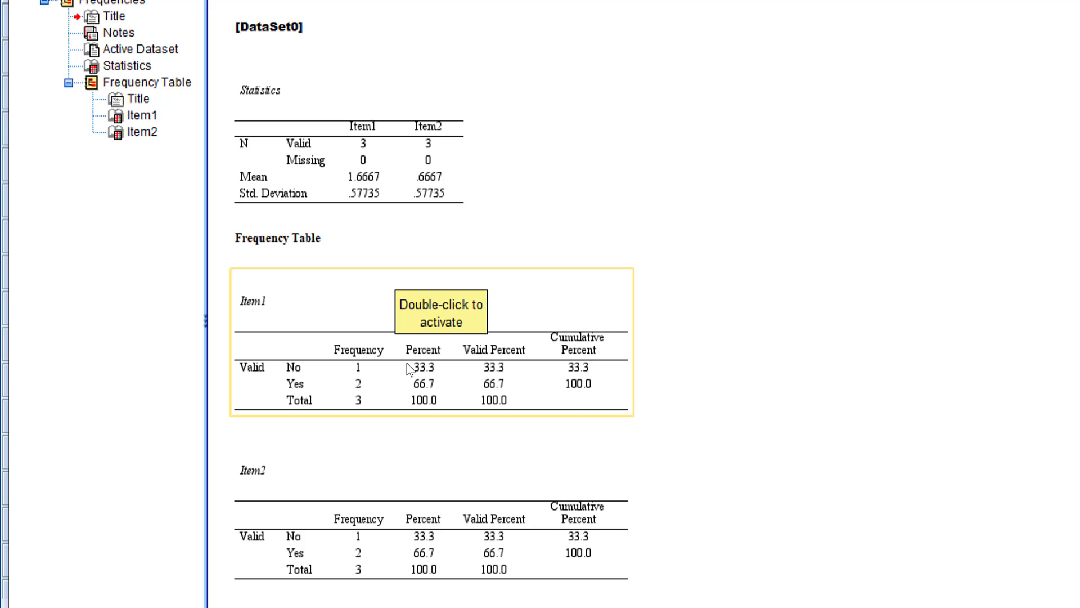
{"action": "mouse_move", "coordinate": [379, 392]}
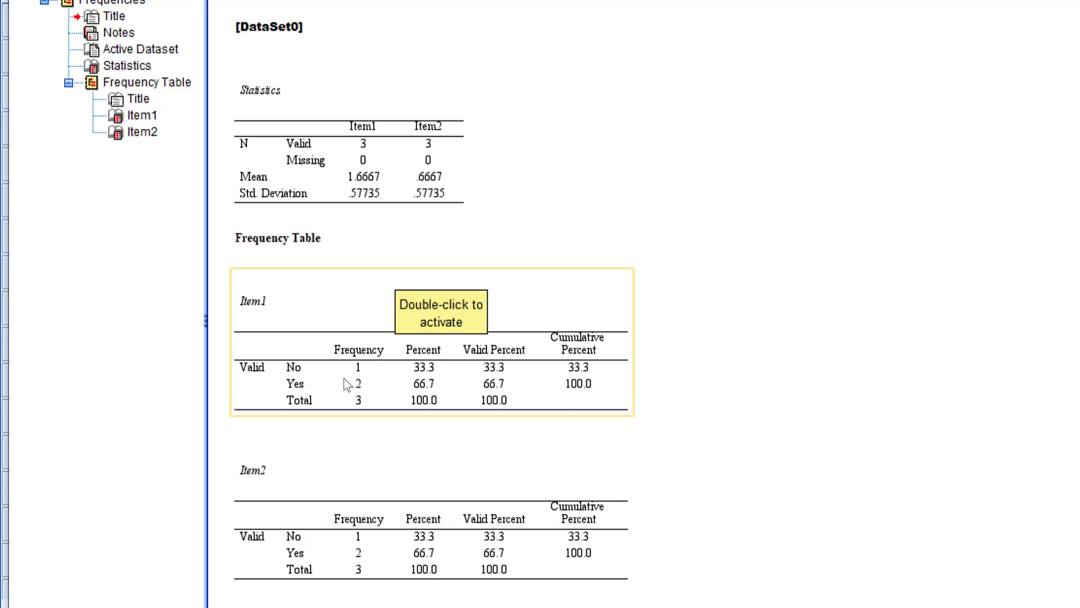
{"action": "mouse_move", "coordinate": [370, 376]}
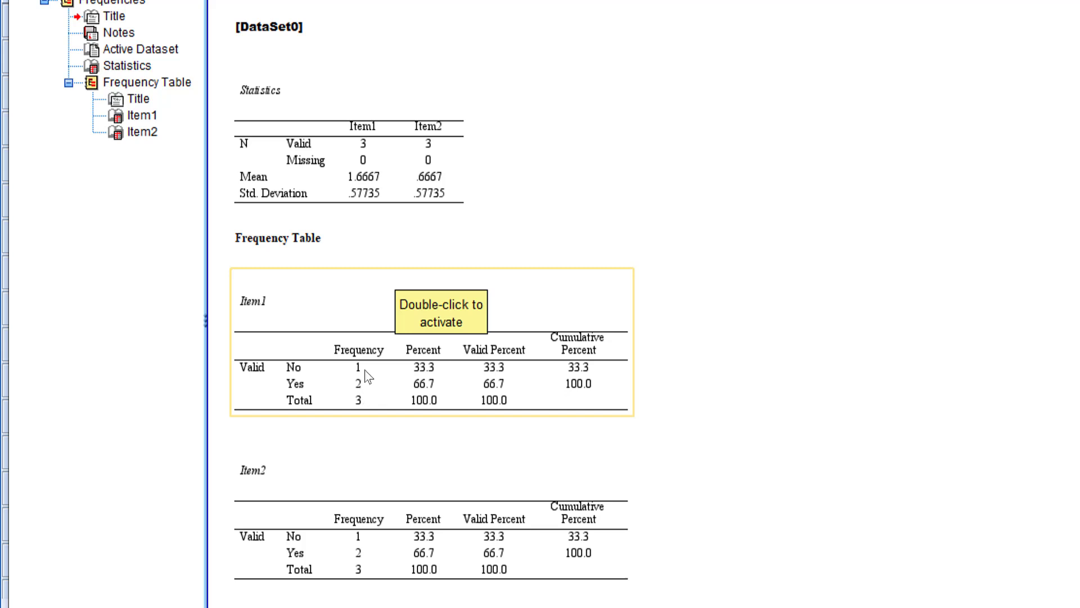
{"action": "mouse_move", "coordinate": [444, 385]}
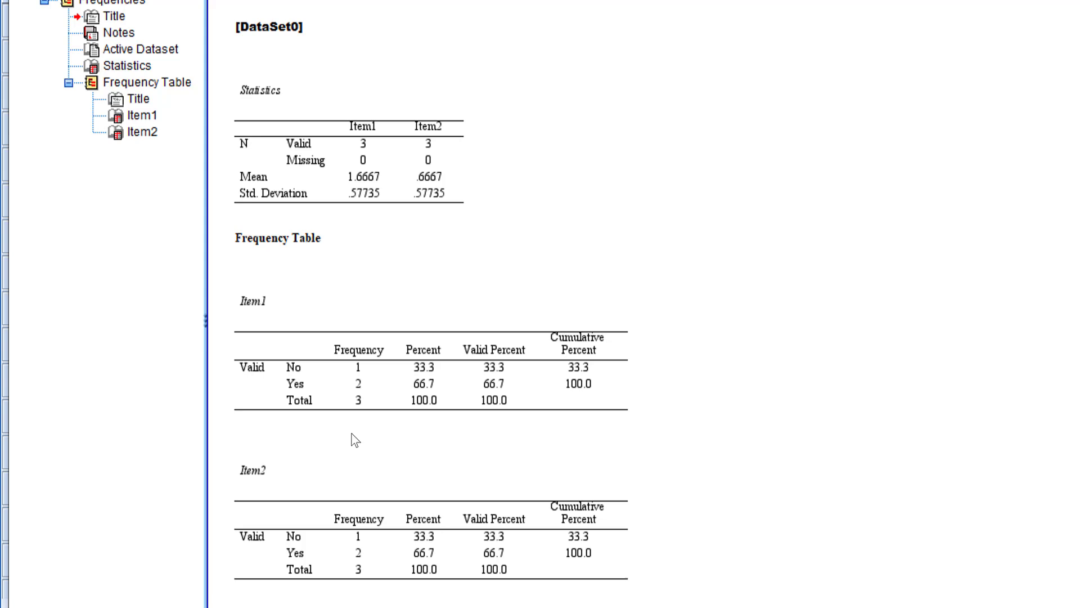
{"action": "left_click", "coordinate": [400, 394]}
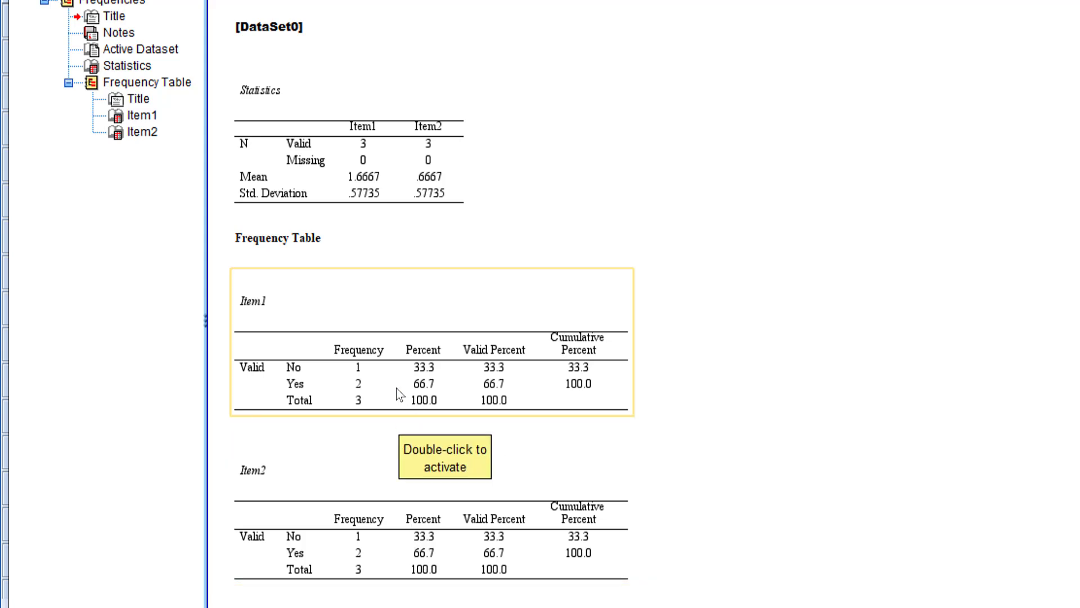
{"action": "mouse_move", "coordinate": [431, 396]}
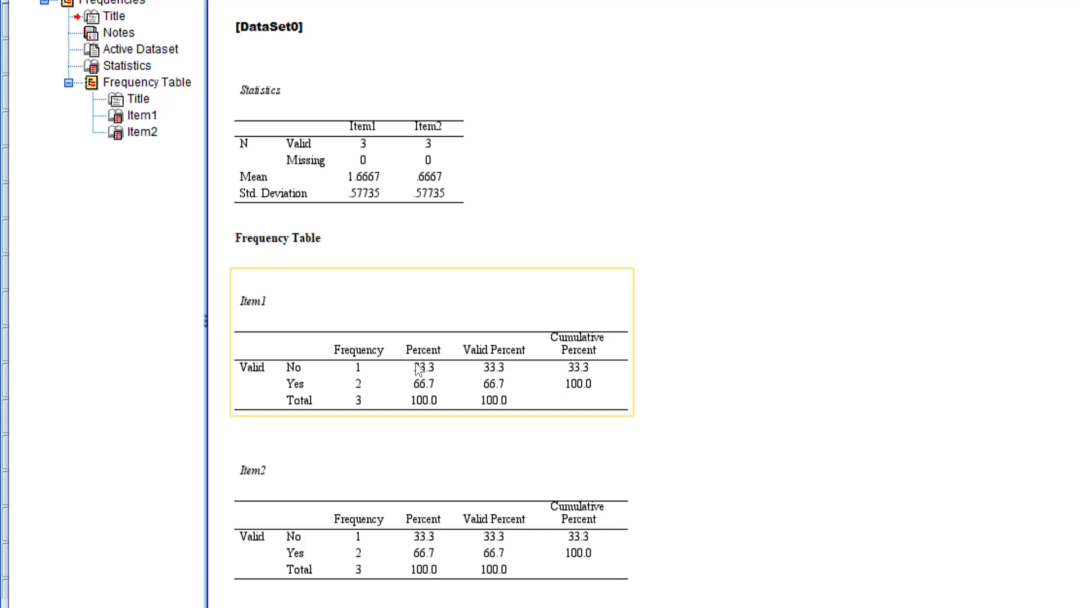
{"action": "mouse_move", "coordinate": [462, 350]}
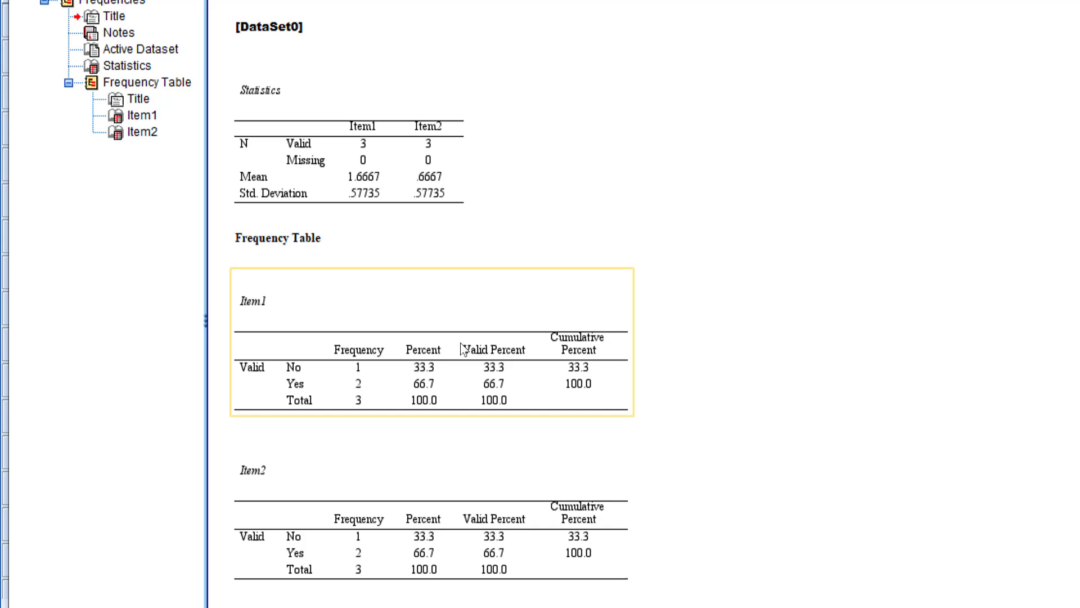